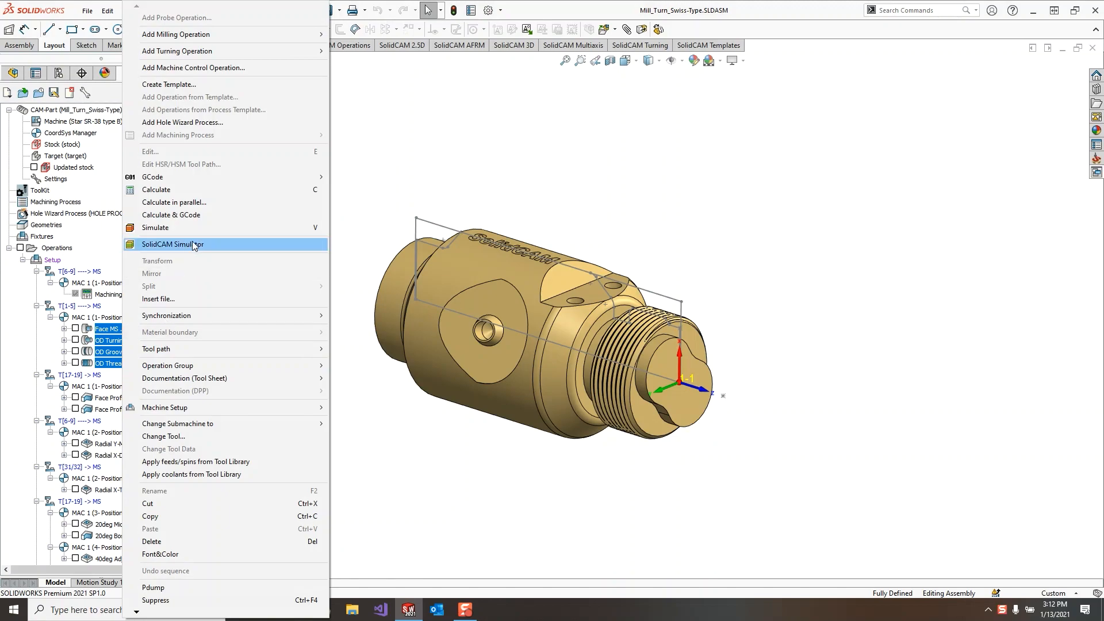
Start SolidCAM Simulator on the selected Swiss-type turning operations from the tree's context menu
left_click(173, 245)
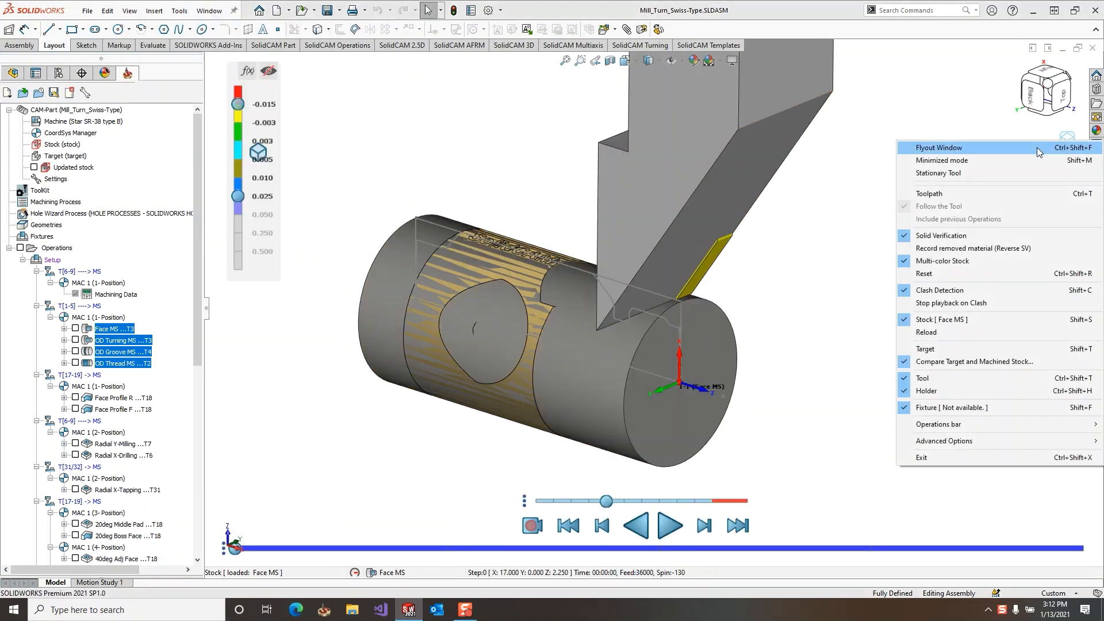
Pop the simulator into a flyout window and apply a Standard Views turning preset
left_click(938, 147)
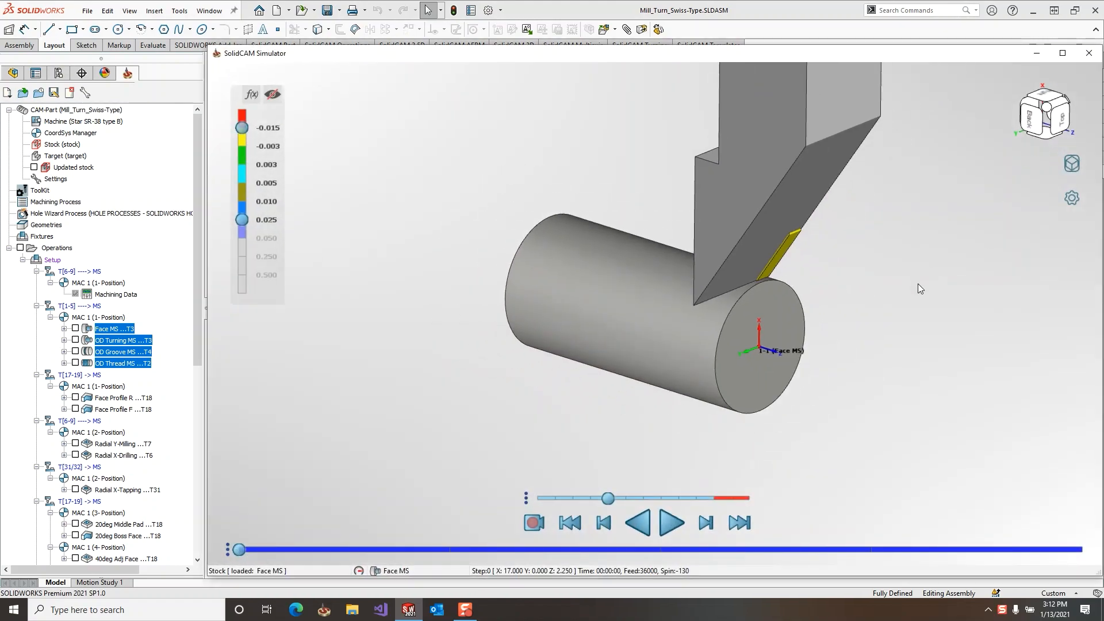
right_click(919, 288)
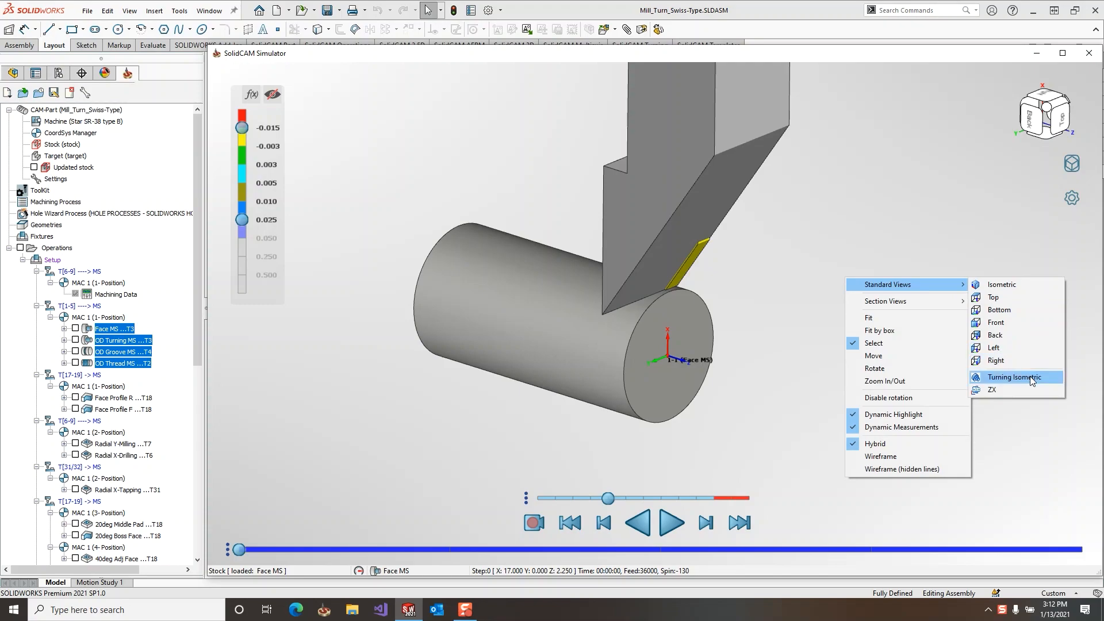
mouse_move(1050, 384)
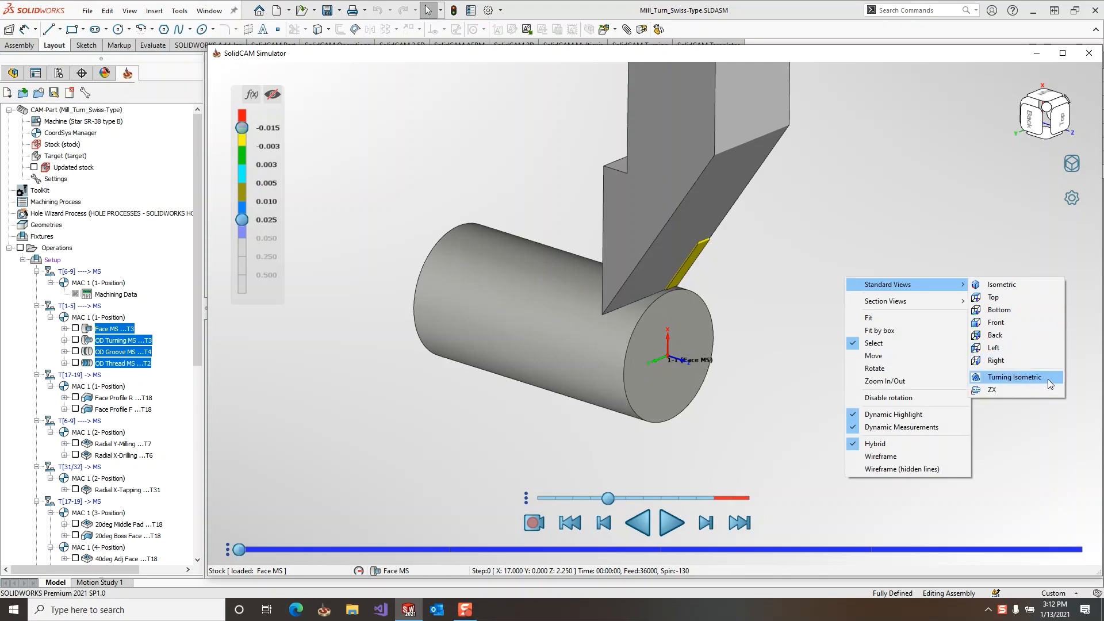
mouse_move(1021, 389)
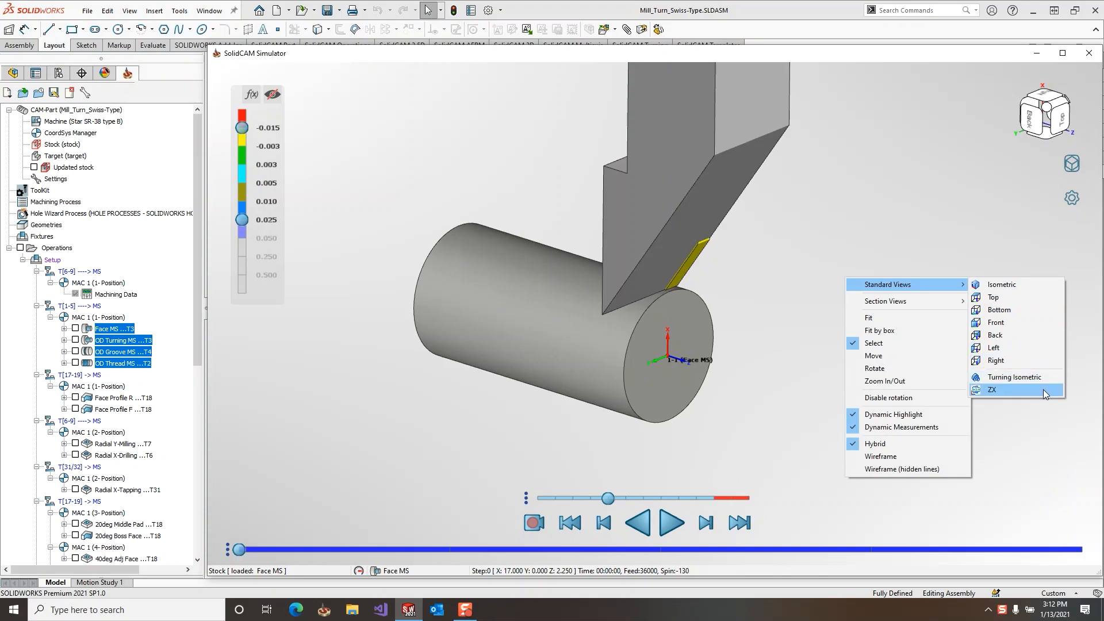
left_click(993, 389)
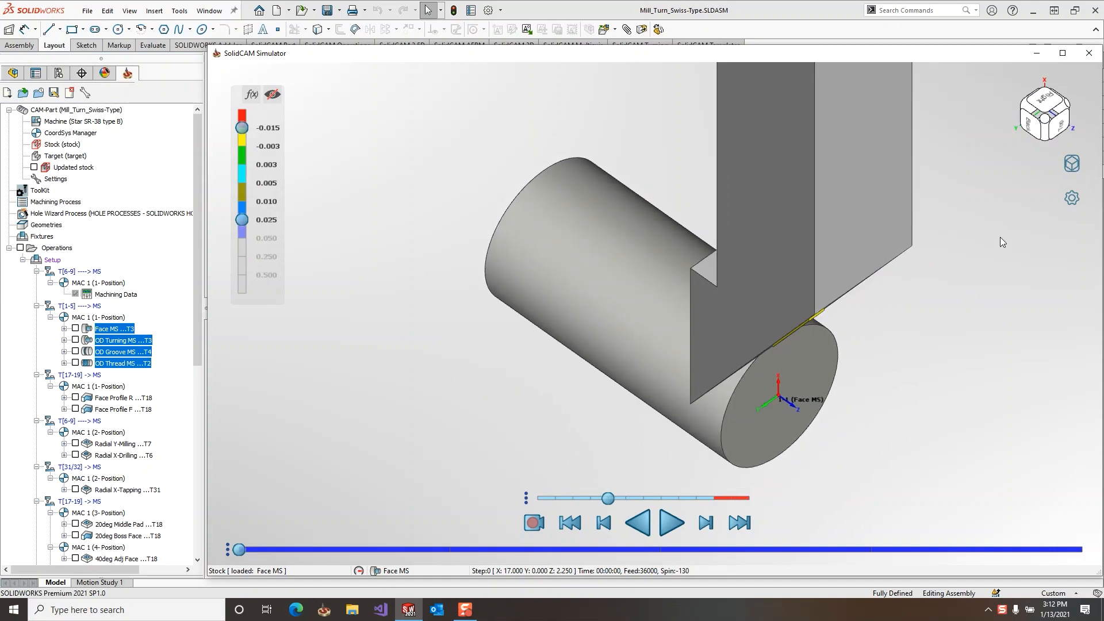
Focus the simulator viewport so arrow keys can rotate the view
left_click(1044, 114)
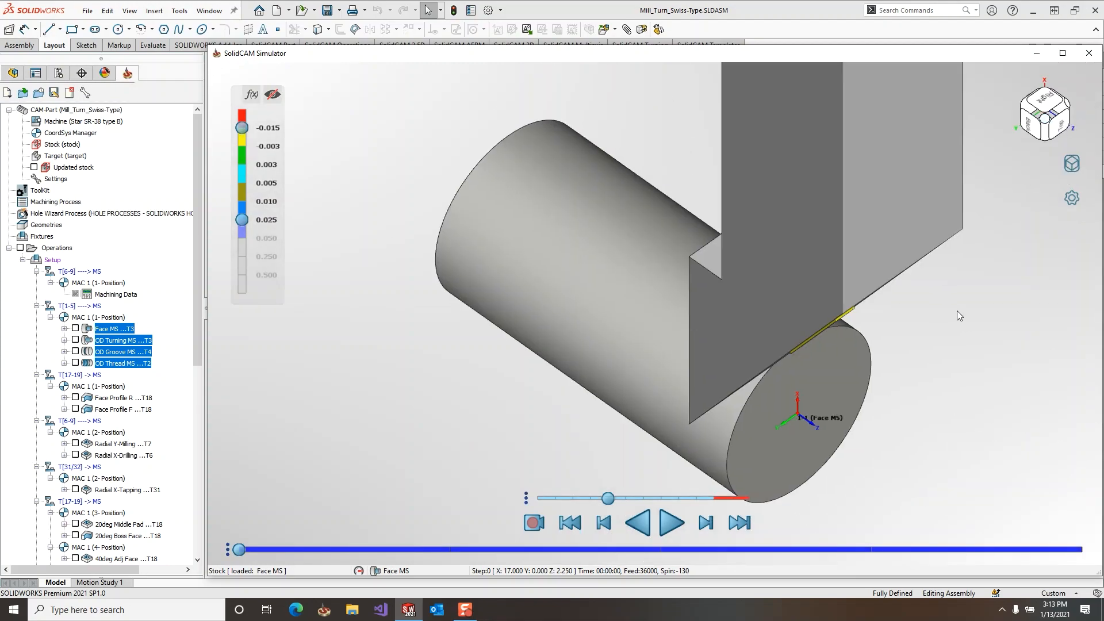
Turn Disable rotation on, keyboard-rotate to the tool's other side, then turn it off
right_click(958, 315)
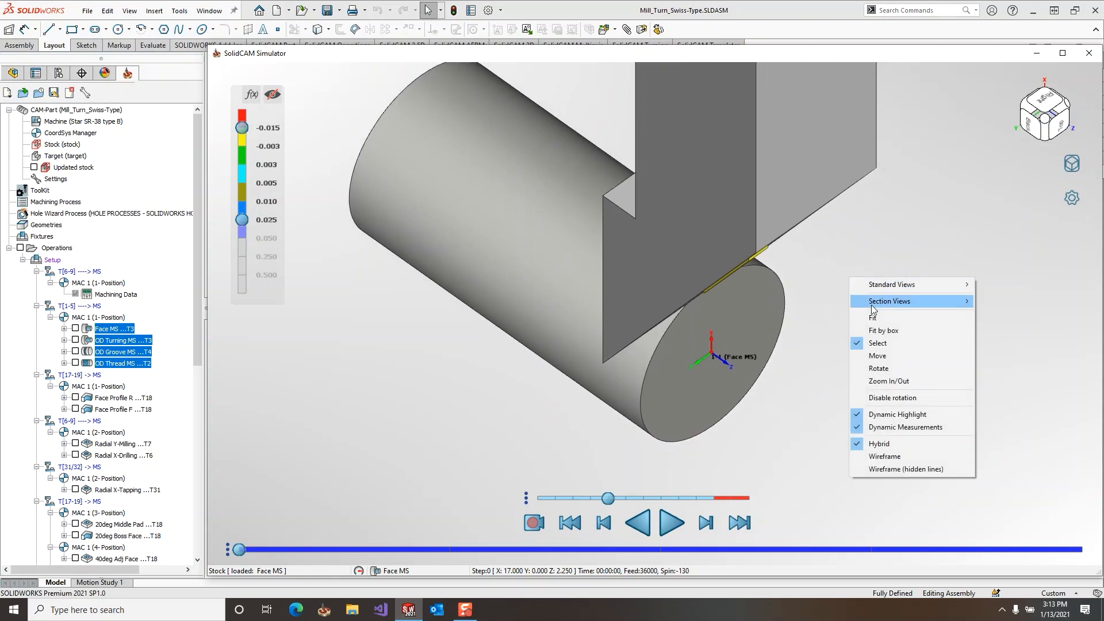
mouse_move(925, 403)
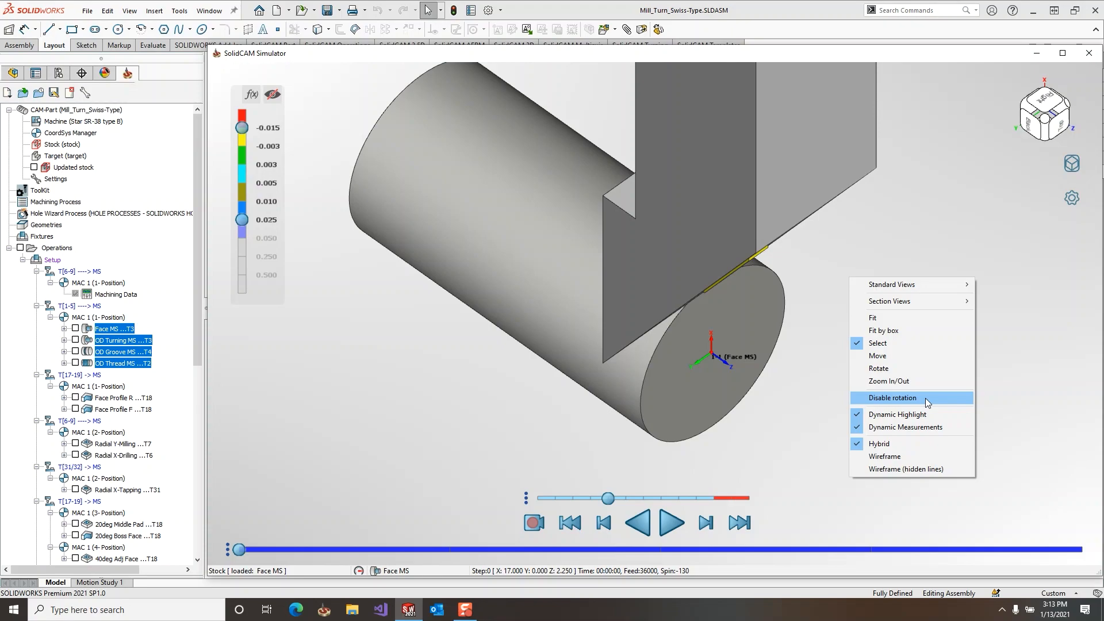
left_click(891, 397)
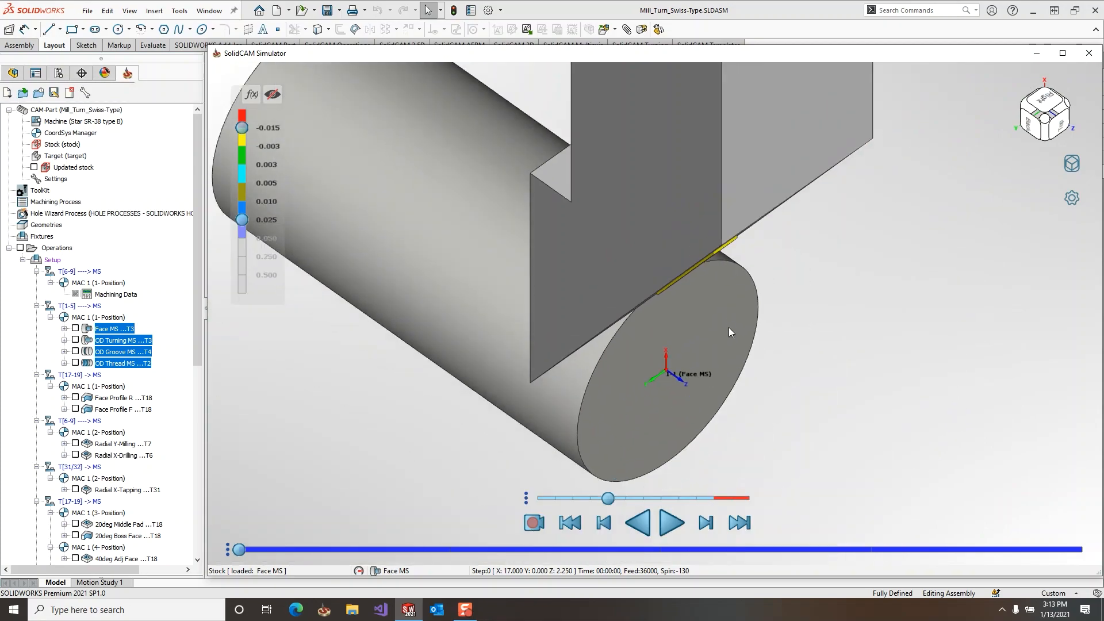
mouse_move(783, 358)
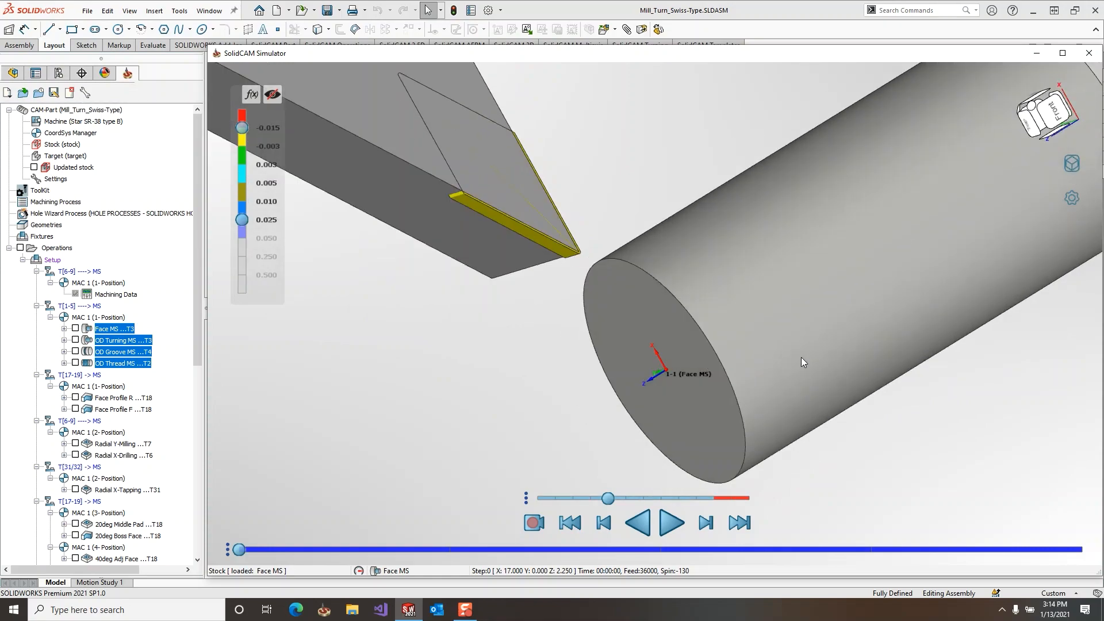
right_click(802, 361)
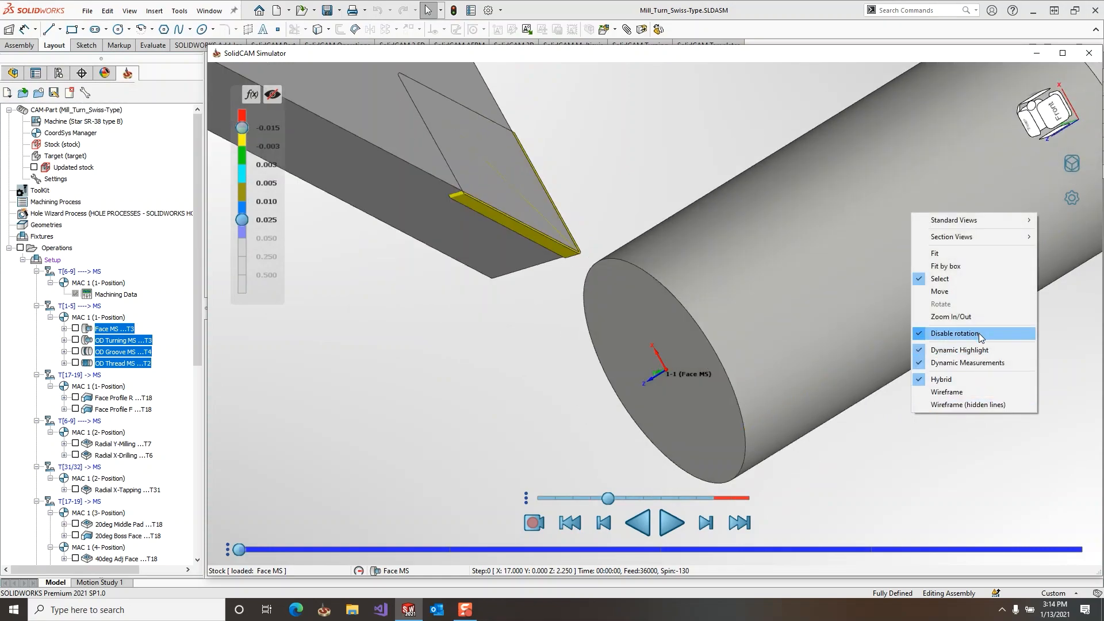
left_click(954, 333)
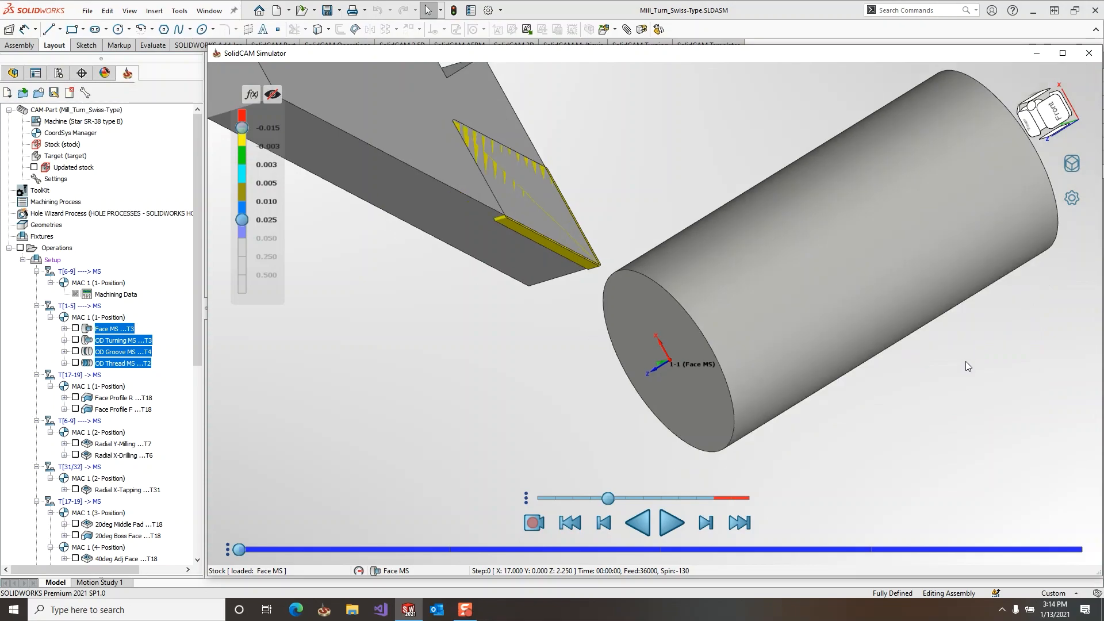